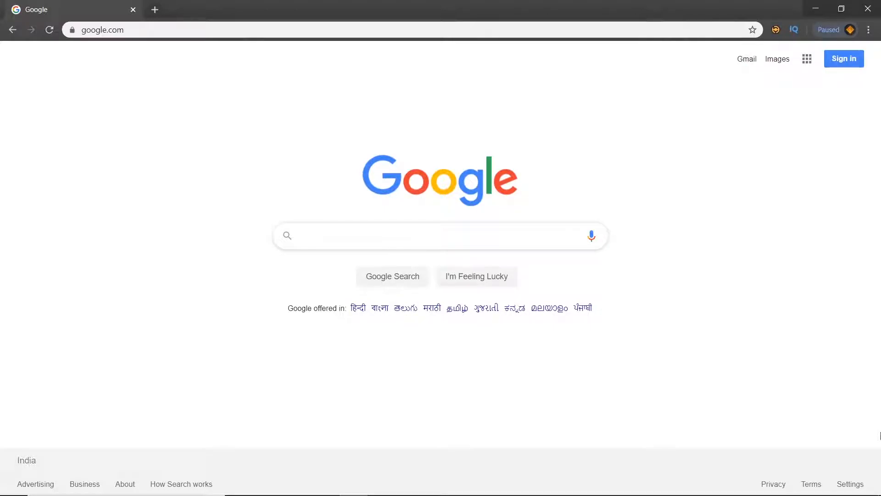
Search Google for "Mudbox" to reach the Autodesk Mudbox results.
left_click(438, 235)
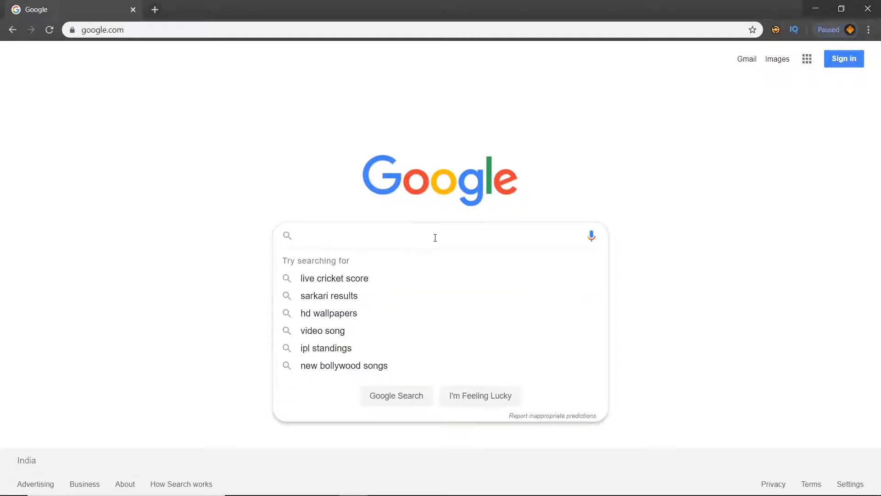
type("Mudbox")
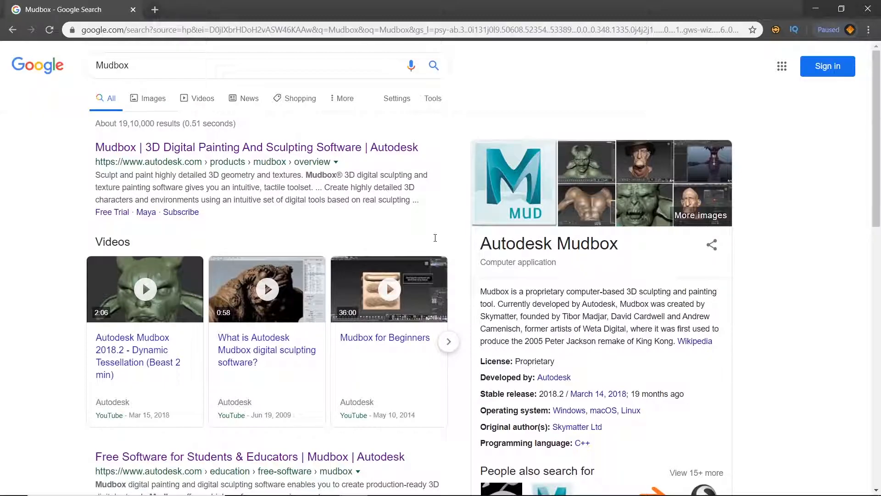
mouse_move(176, 154)
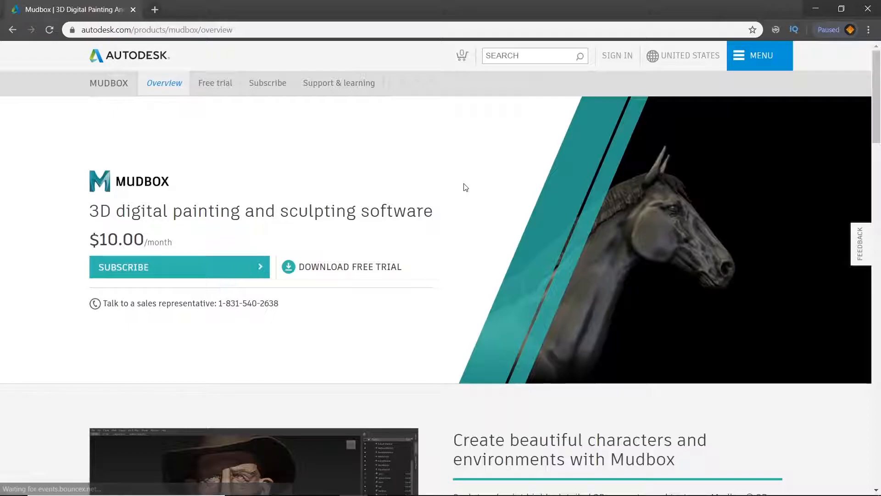
Scroll the Mudbox overview through features, customer stories and Maya integration to Subscribe now.
scroll("down", 3)
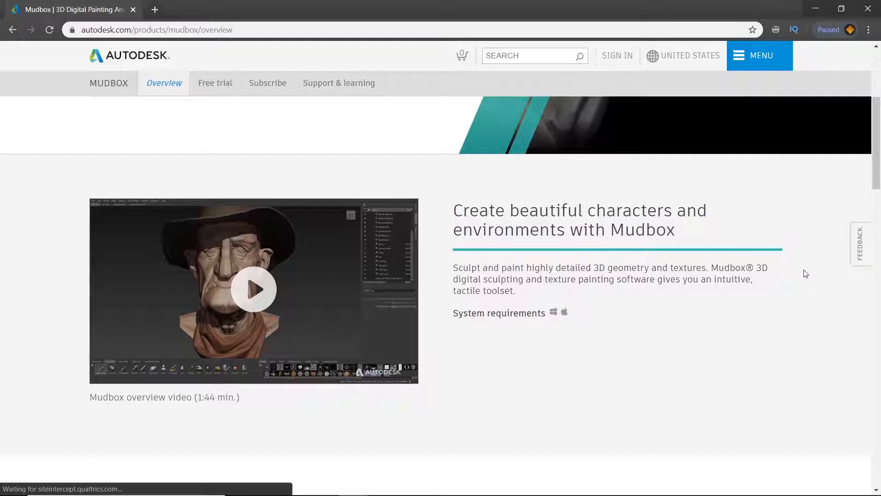
scroll("down", 3)
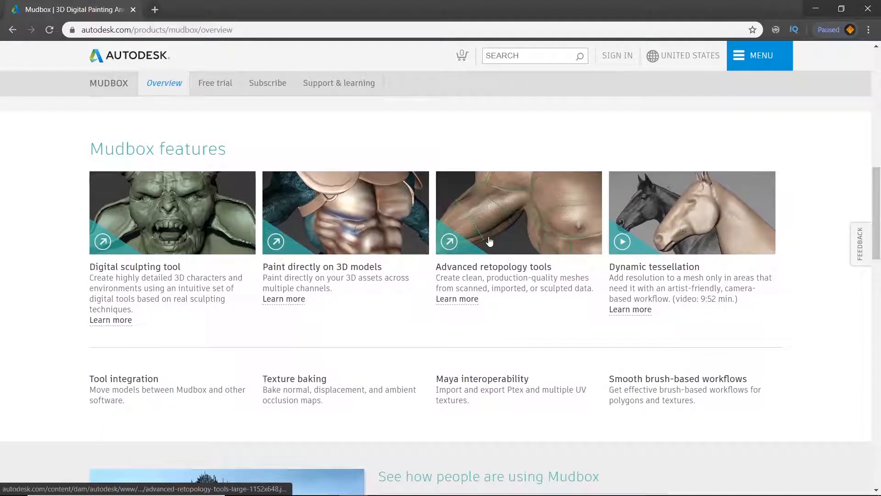
scroll("down", 3)
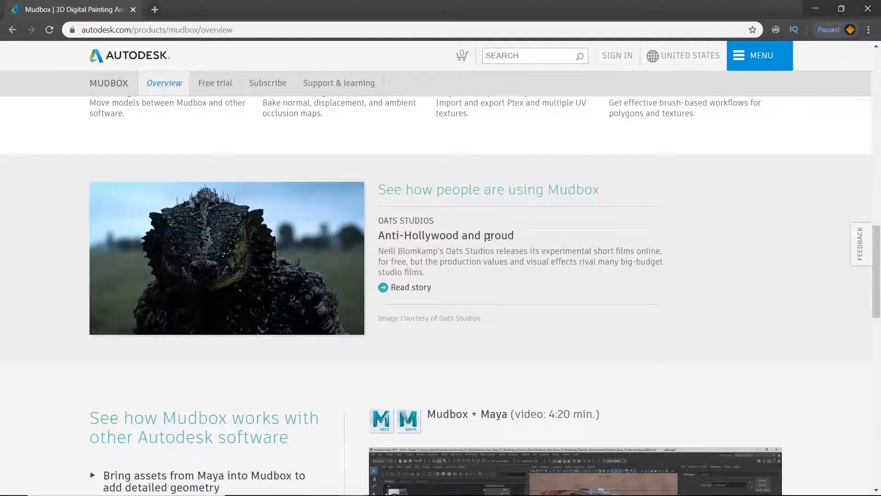
scroll("down", 3)
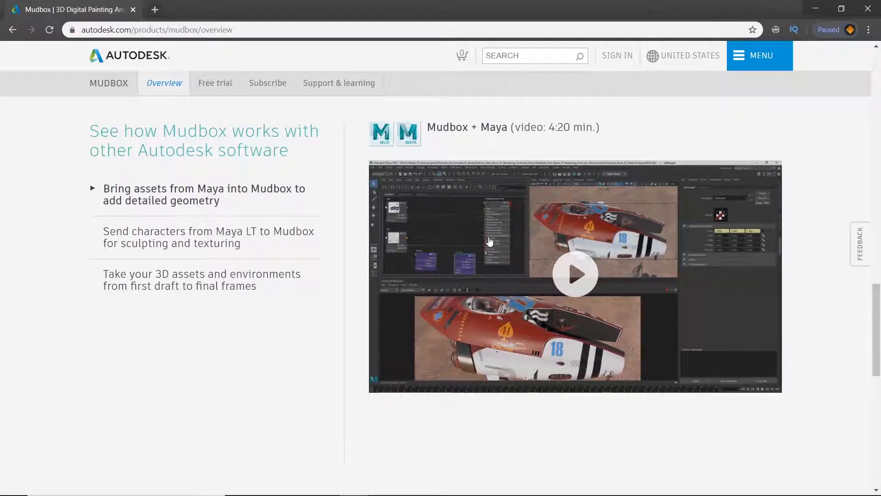
scroll("down", 3)
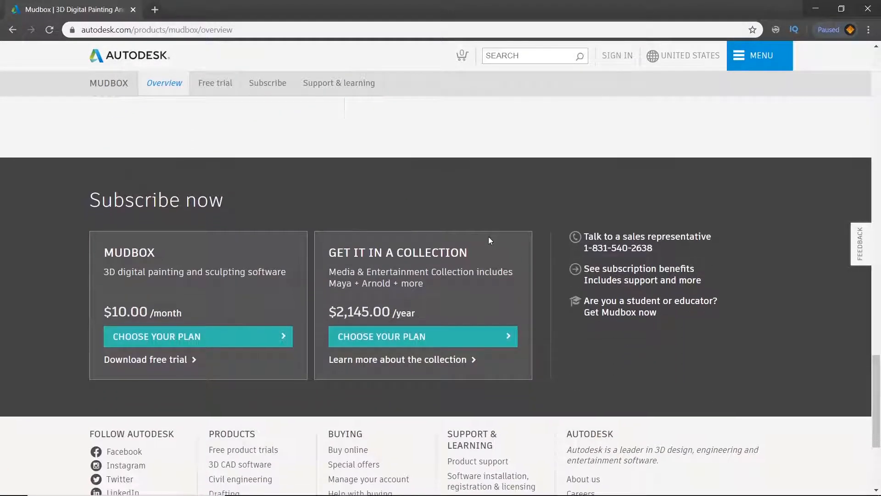
scroll("down", 3)
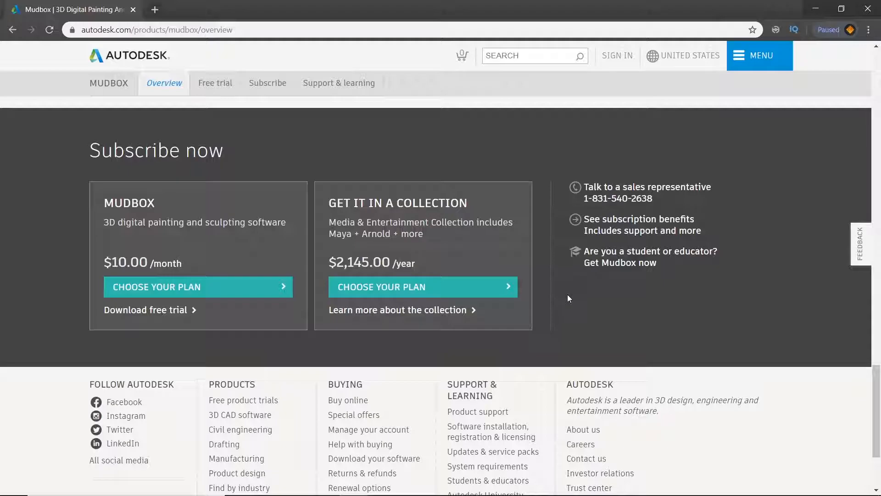
mouse_move(402, 251)
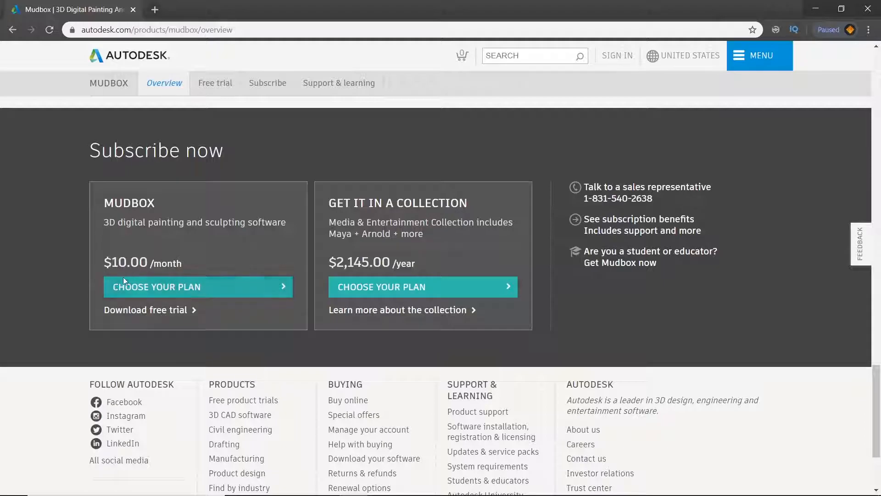
mouse_move(257, 312)
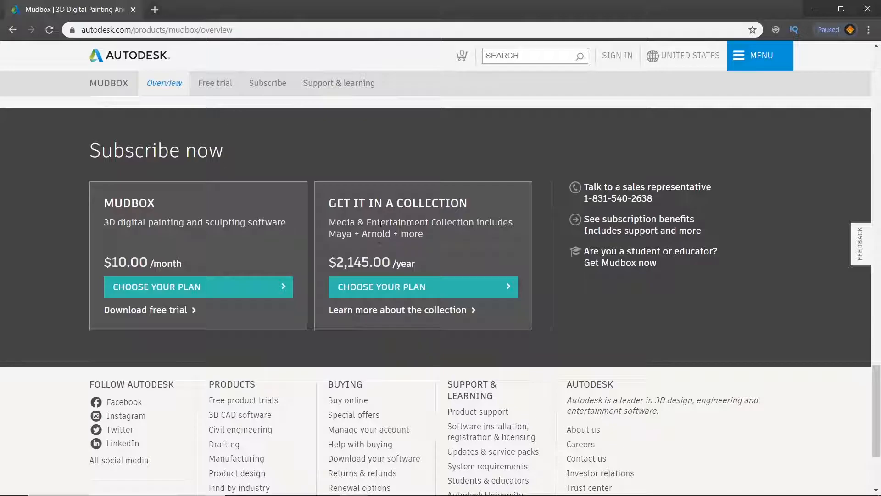
mouse_move(502, 208)
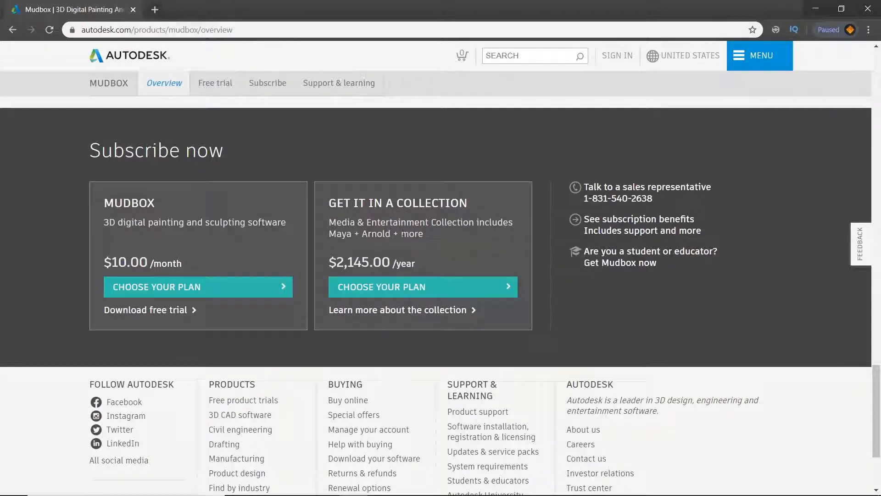
mouse_move(420, 274)
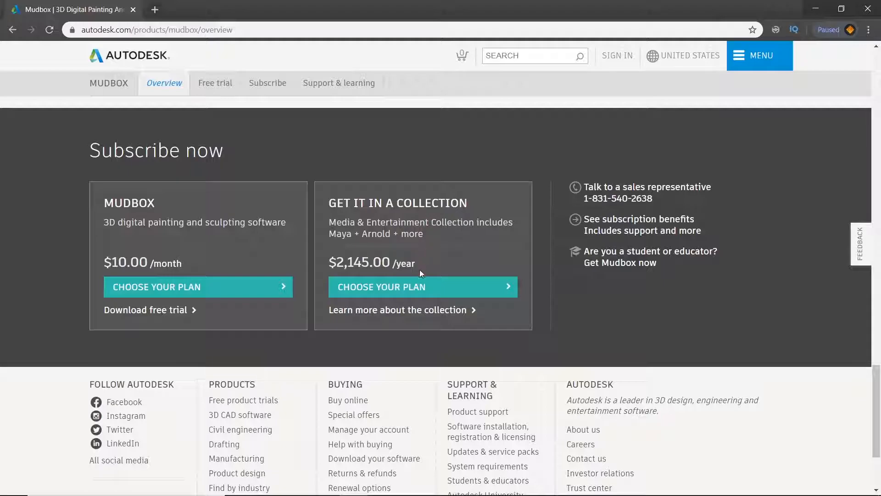
mouse_move(442, 268)
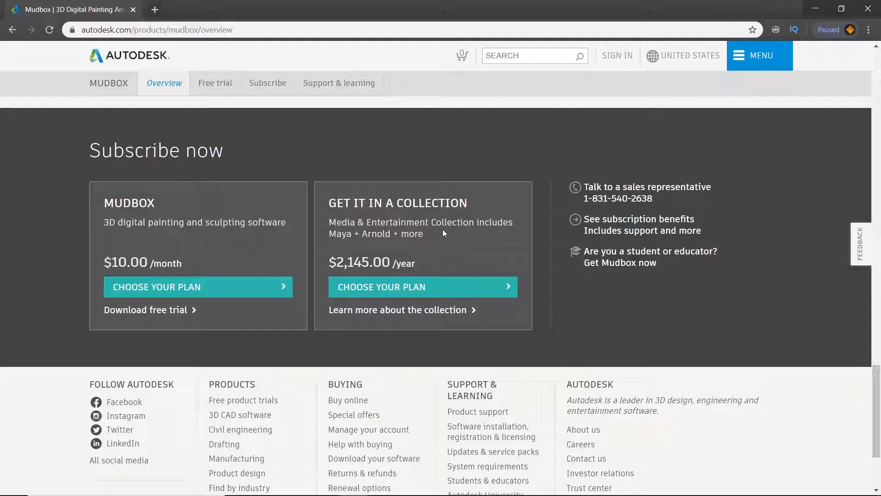
mouse_move(586, 291)
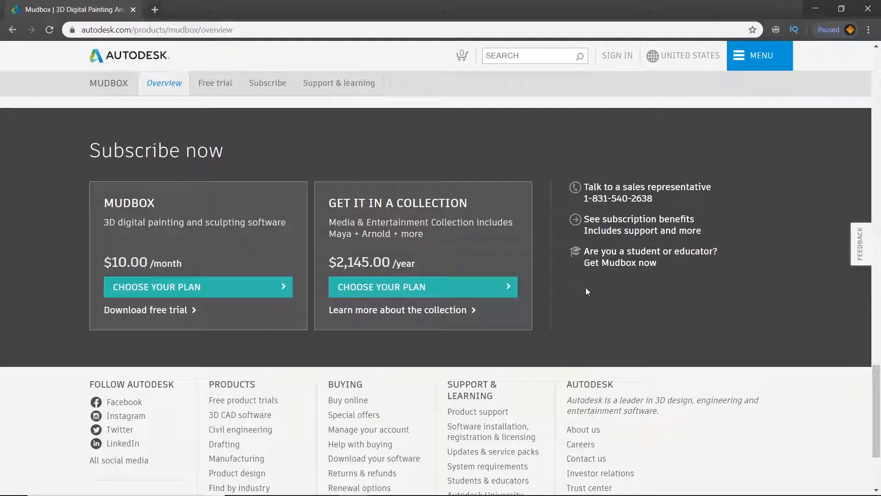
Open the "Get Mudbox now" student offer in a new tab and switch to it.
right_click(621, 262)
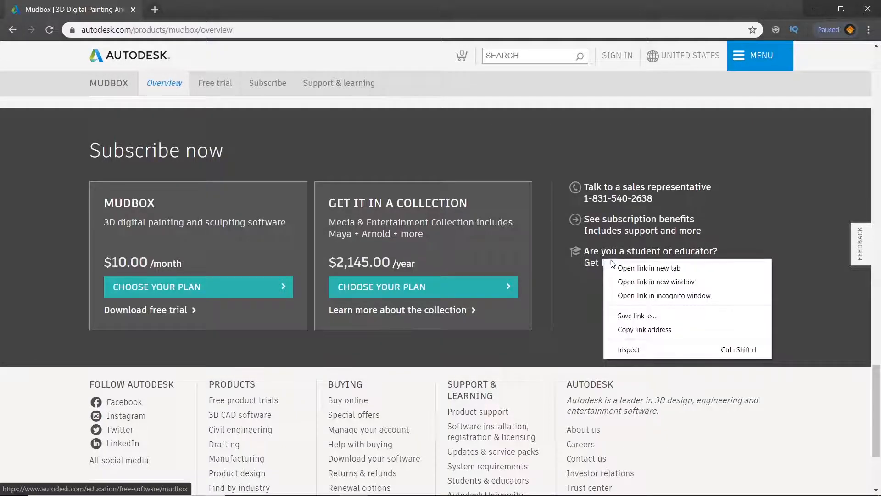
left_click(649, 267)
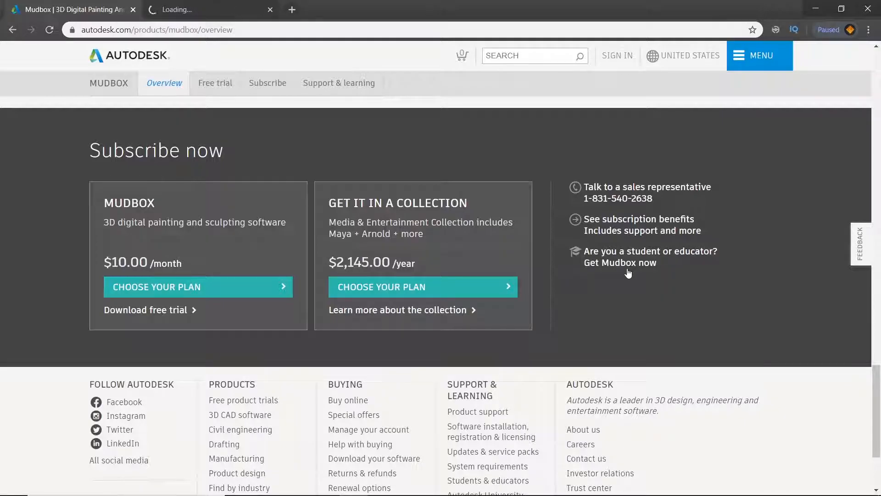
left_click(620, 263)
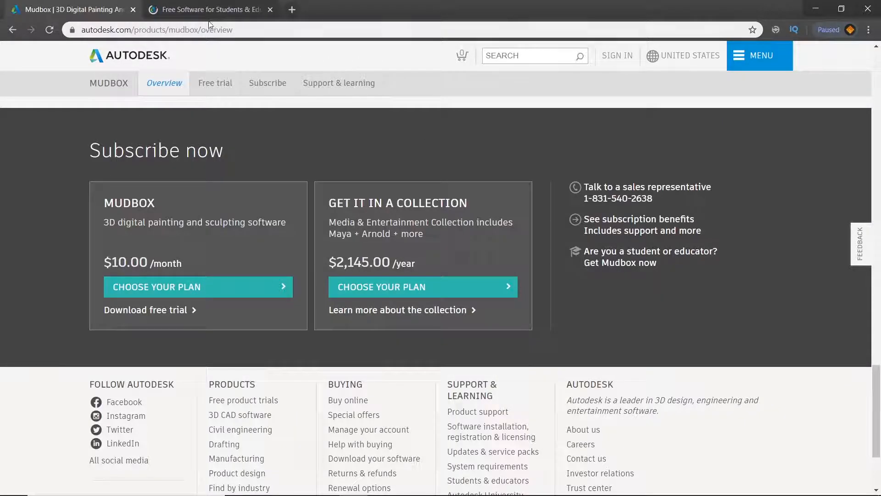
left_click(620, 263)
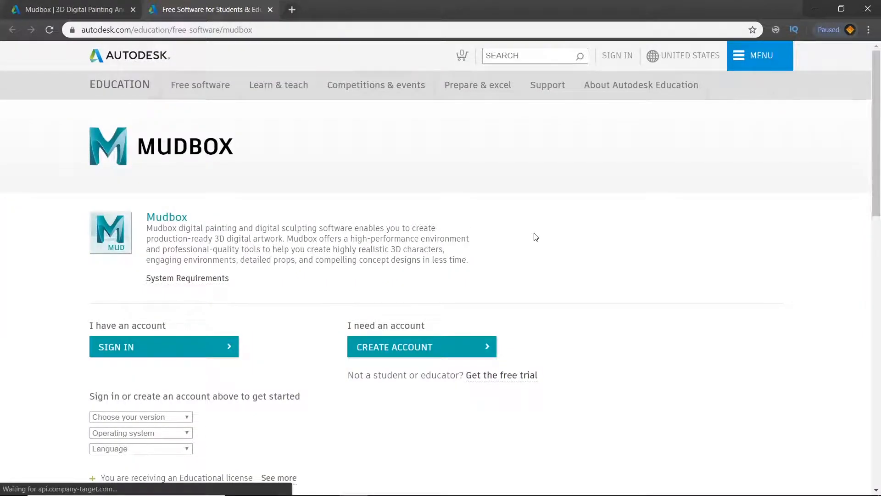
mouse_move(570, 242)
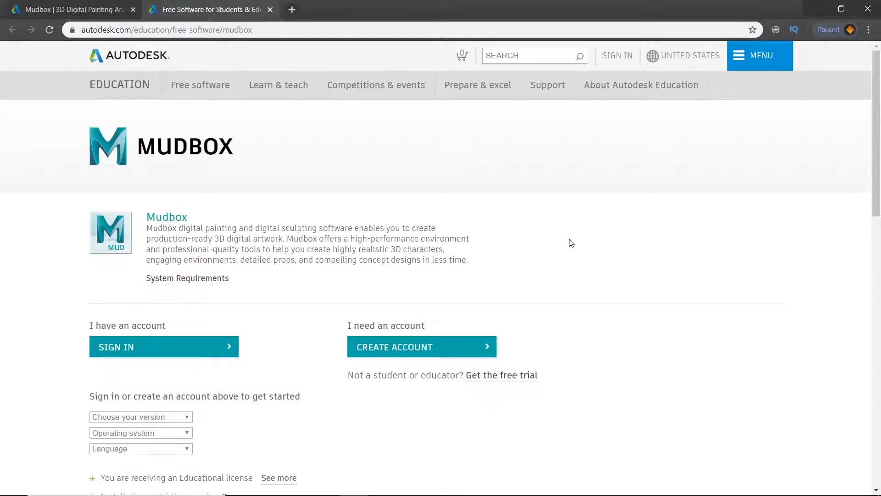
Choose CREATE ACCOUNT under "I need an account" on the education Mudbox page.
scroll("down", 3)
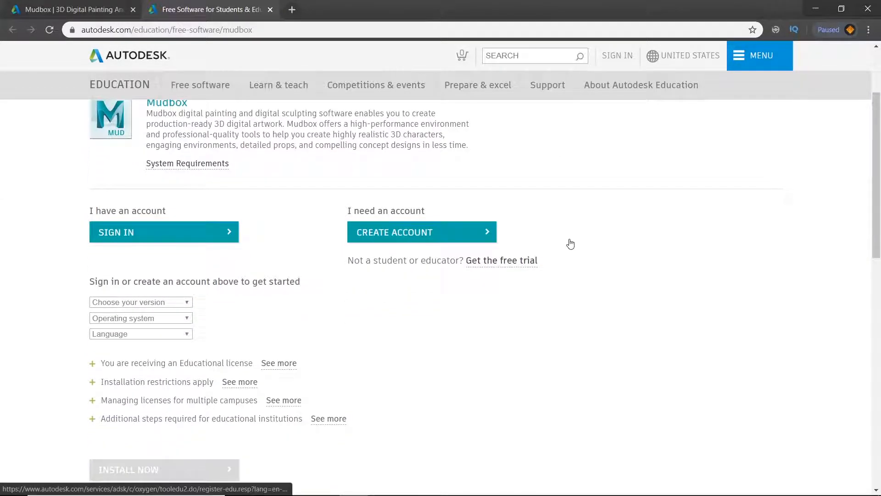
mouse_move(416, 243)
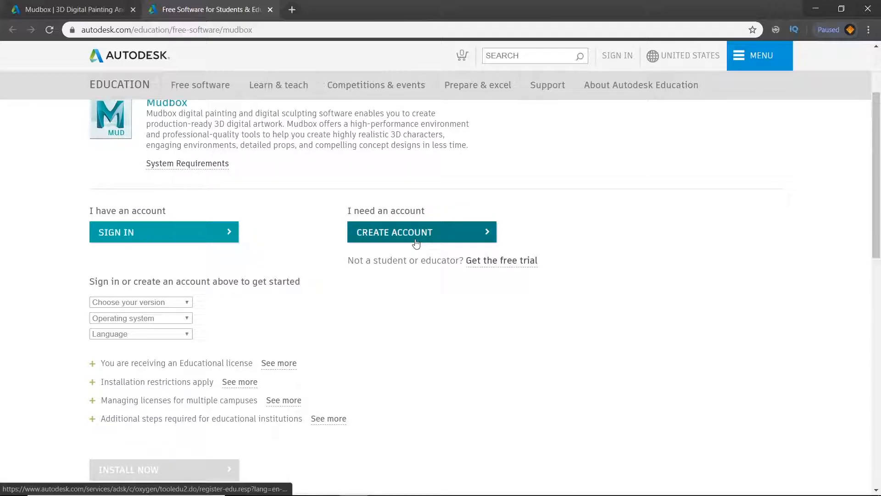
left_click(422, 231)
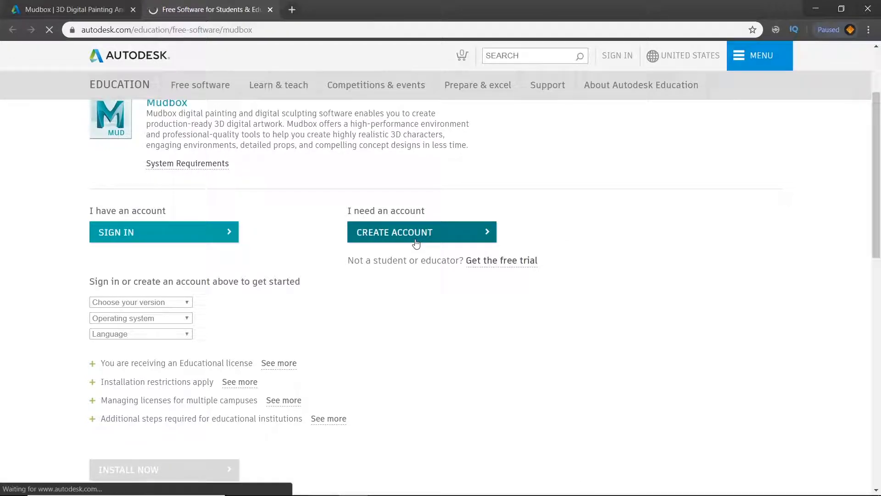
Fill the Get Education Benefits form with India, Student role and date of birth, then continue with NEXT.
left_click(421, 231)
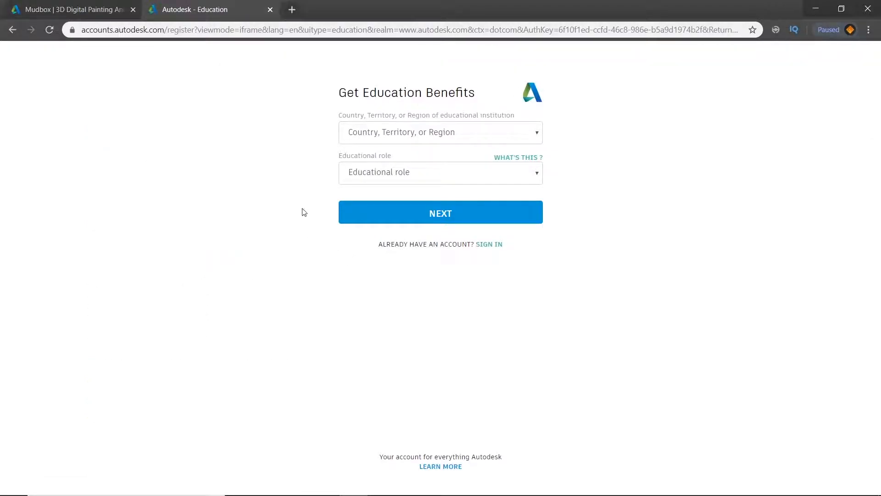
mouse_move(387, 125)
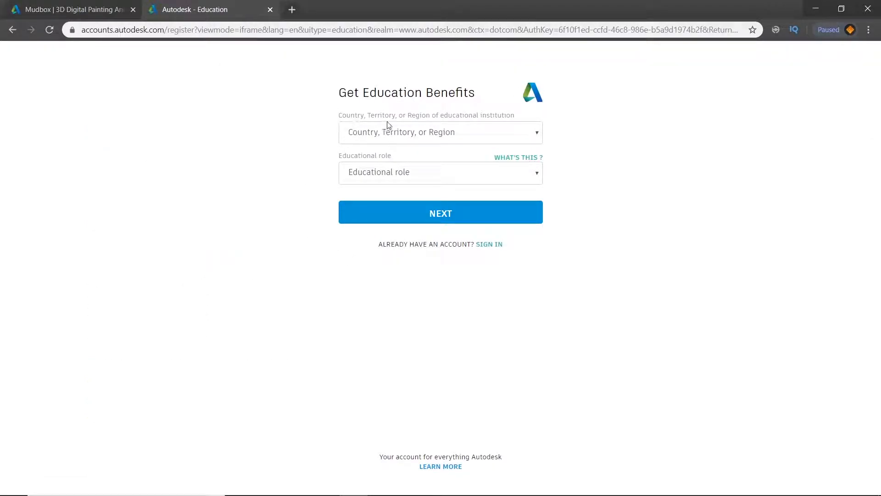
left_click(439, 132)
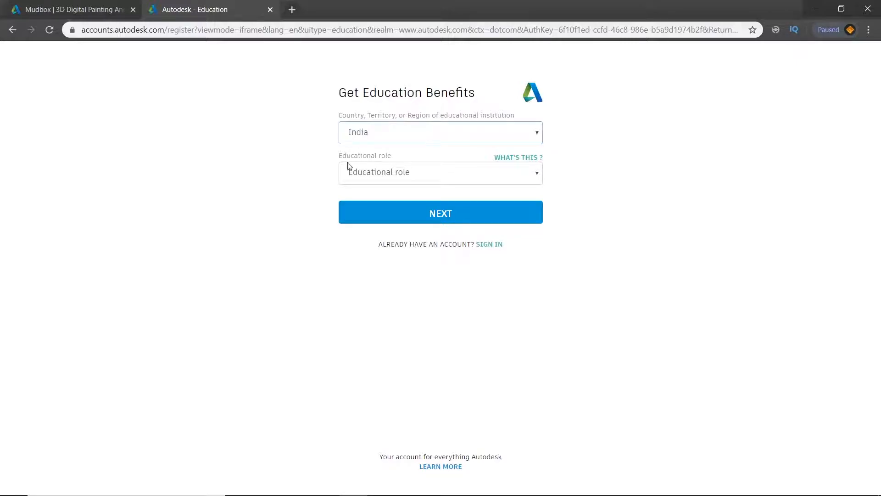
left_click(440, 172)
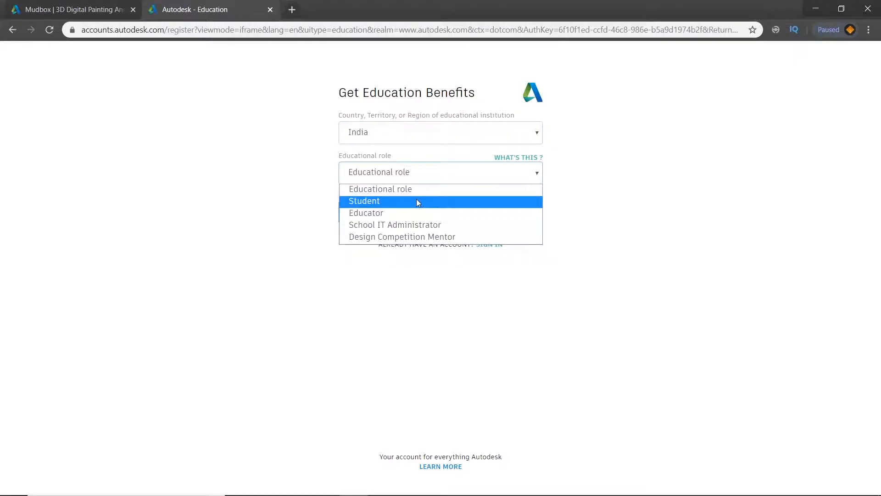
mouse_move(482, 224)
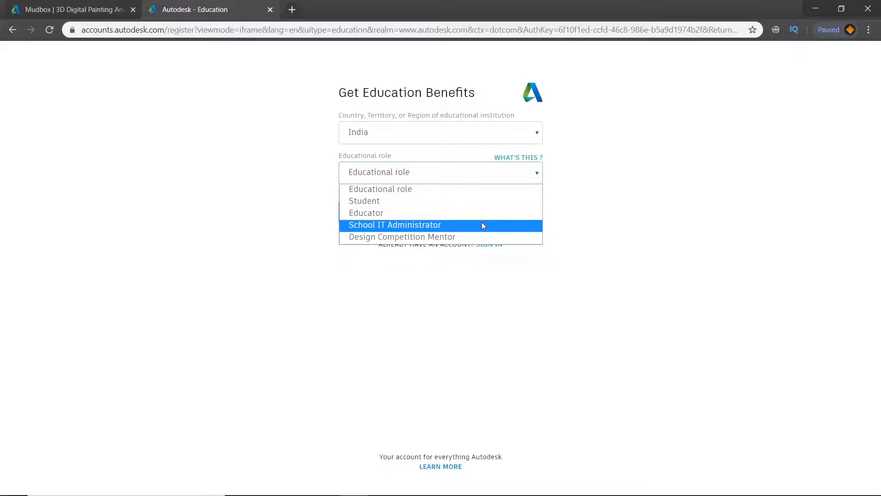
mouse_move(448, 189)
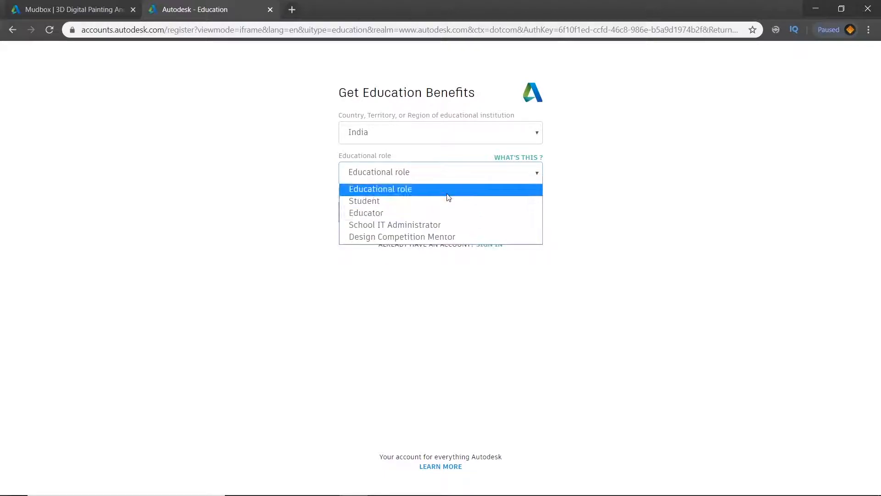
mouse_move(449, 201)
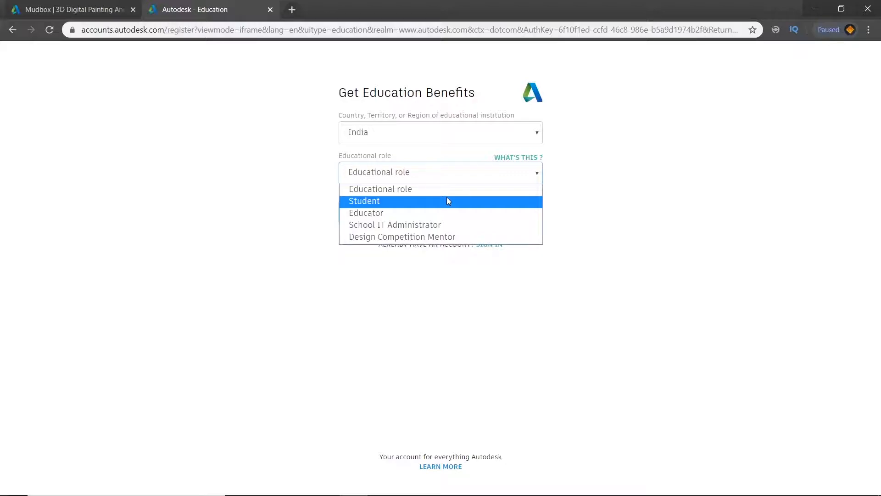
left_click(364, 201)
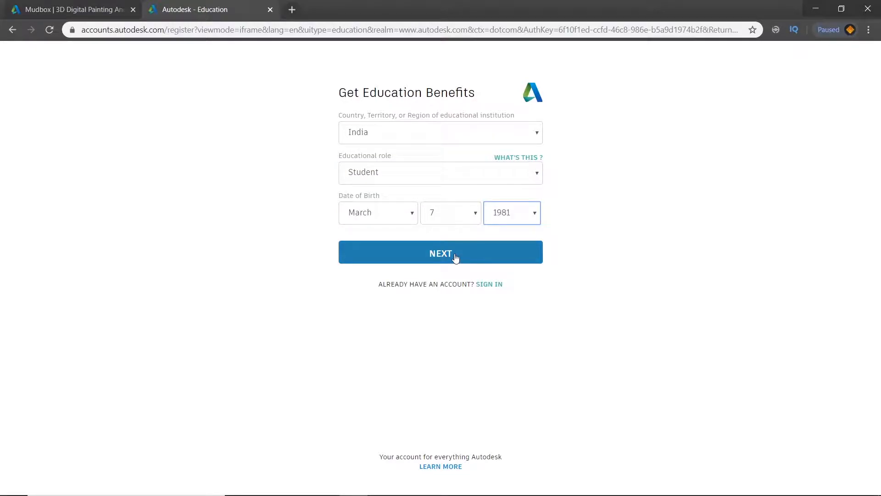
left_click(440, 252)
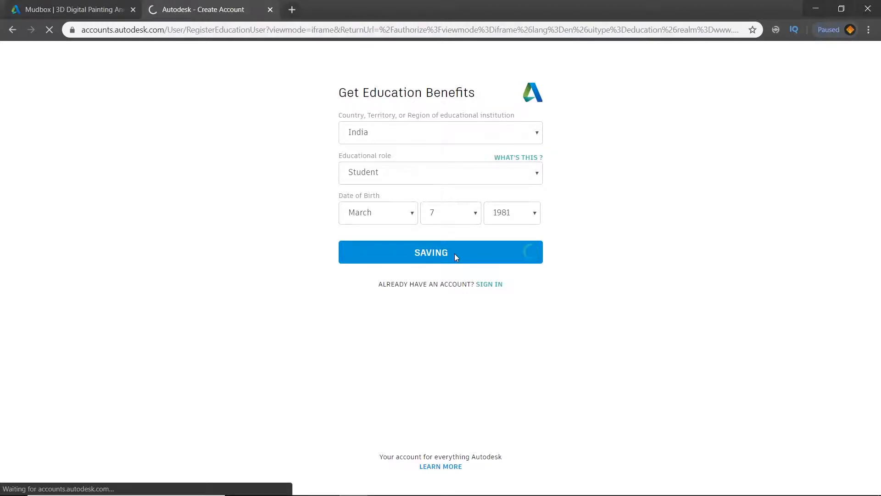
left_click(440, 252)
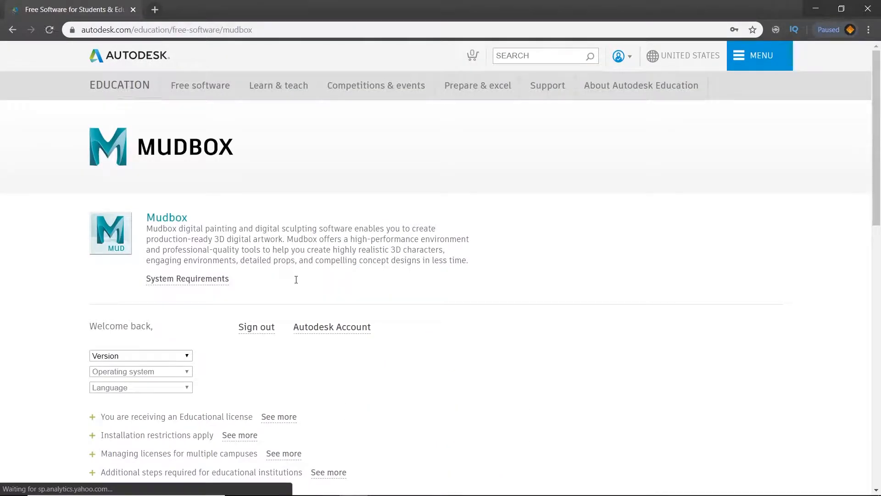
Select Mudbox 2019 and Windows 64-bit, leaving the language dropdown at its placeholder.
scroll("down", 3)
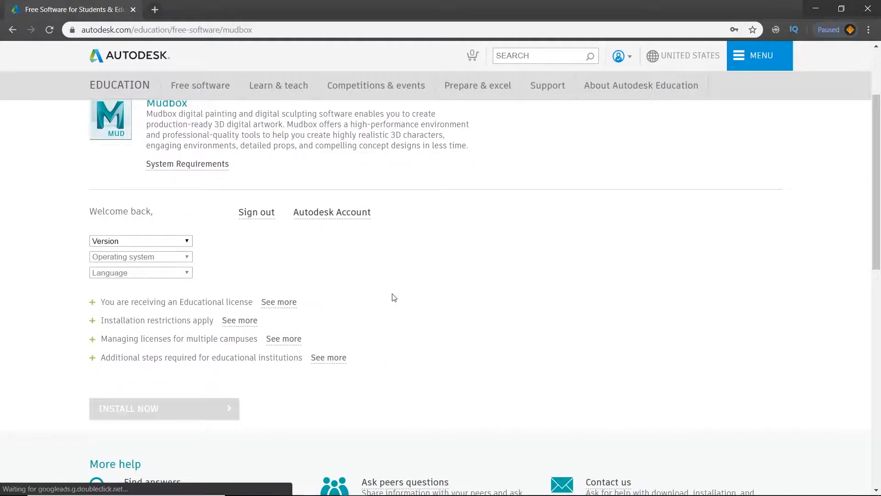
mouse_move(201, 254)
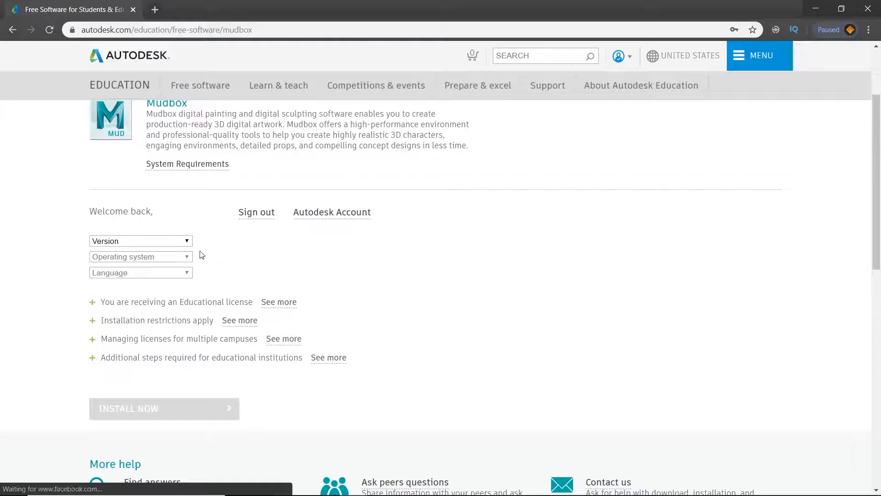
mouse_move(174, 243)
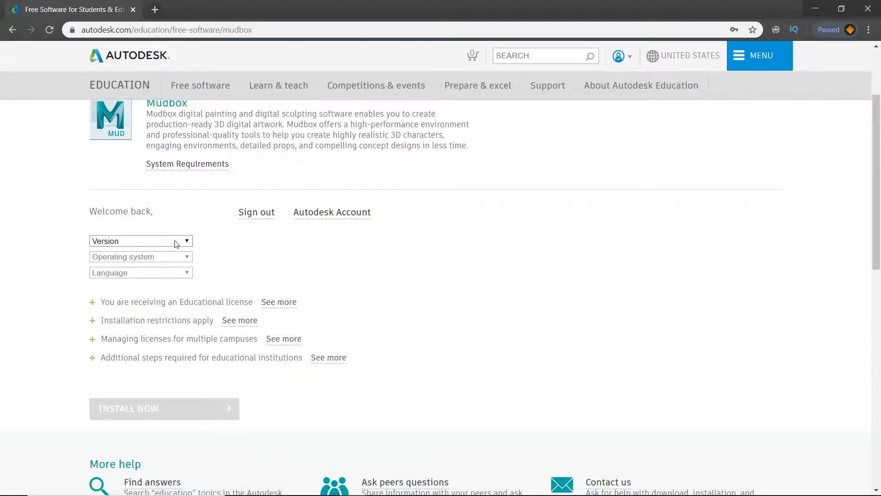
left_click(140, 240)
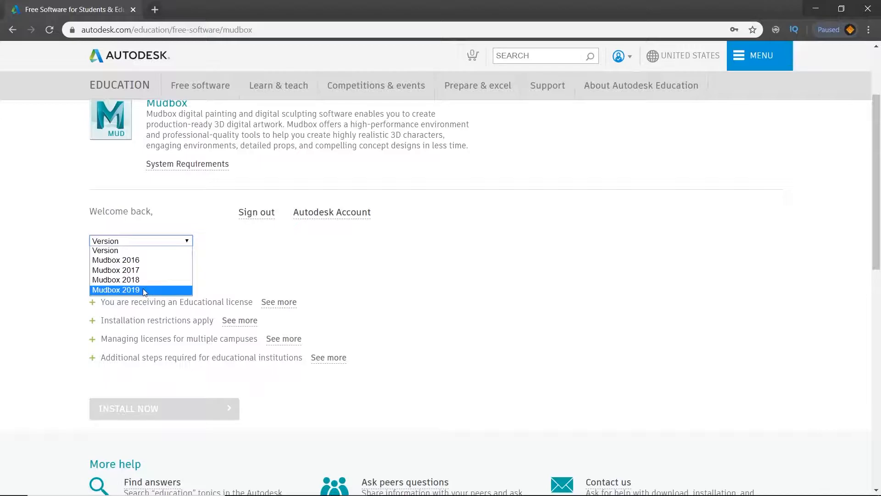
left_click(115, 289)
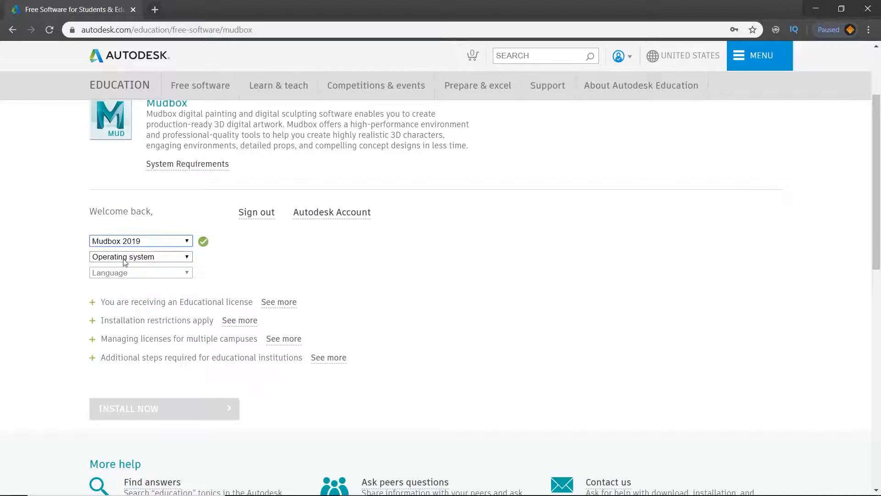
left_click(141, 256)
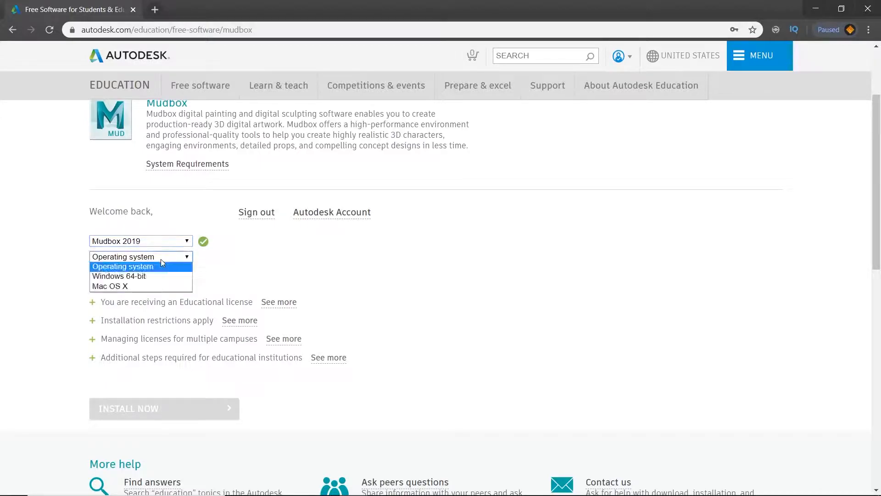
mouse_move(140, 276)
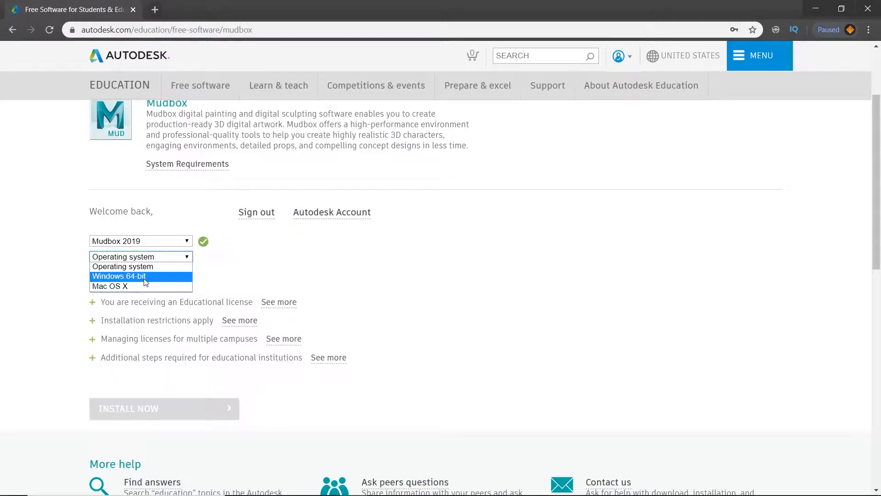
left_click(119, 276)
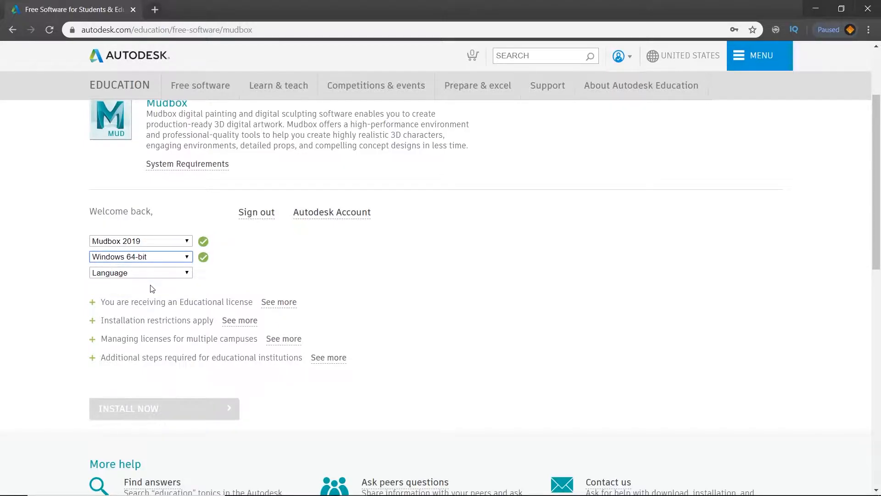
left_click(139, 273)
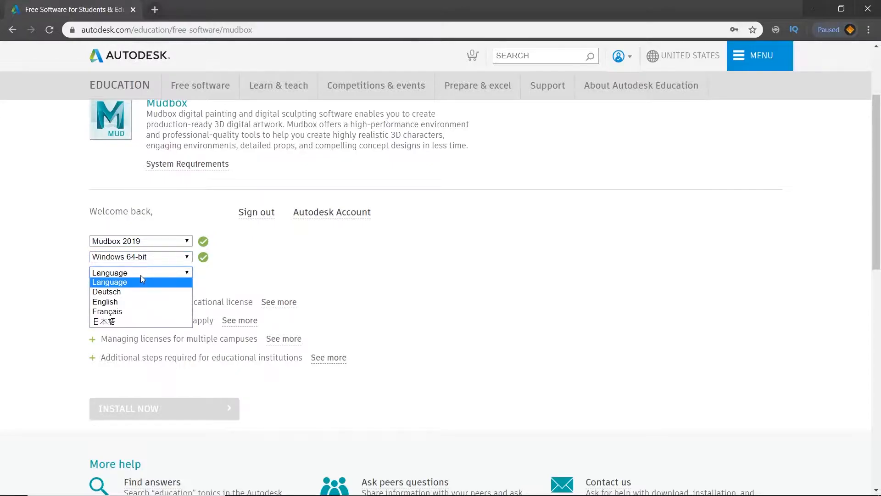
mouse_move(119, 302)
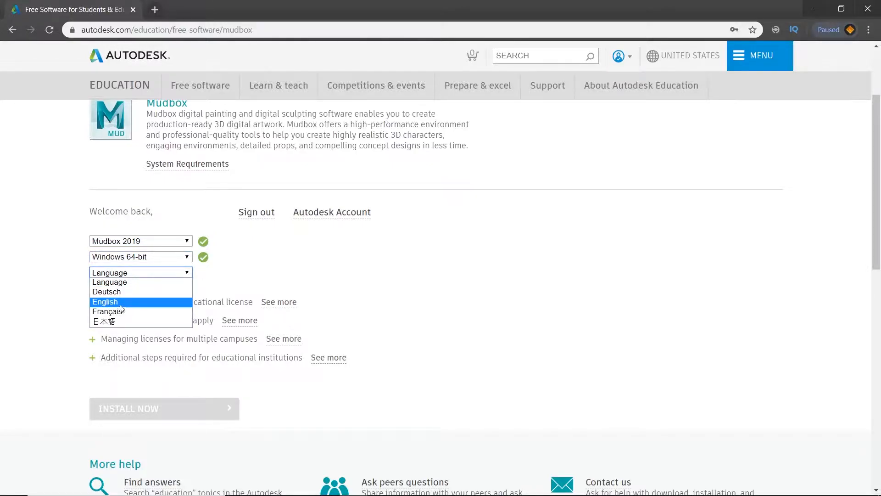
left_click(64, 259)
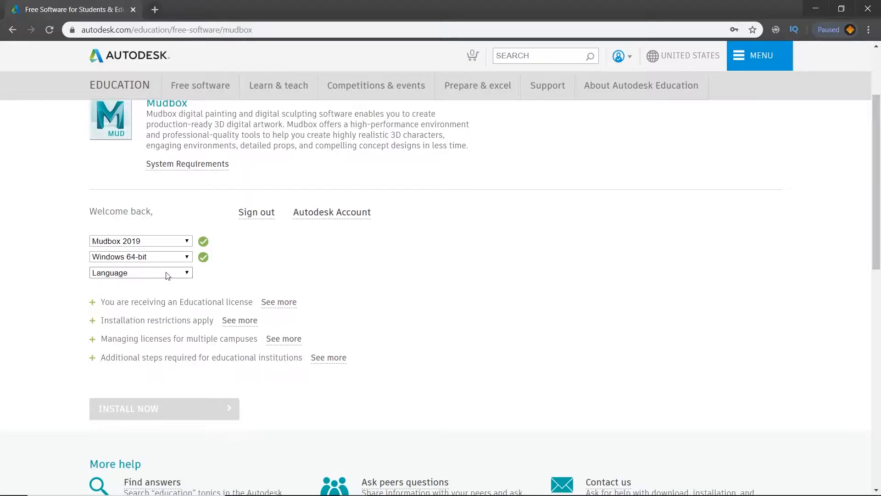
mouse_move(412, 307)
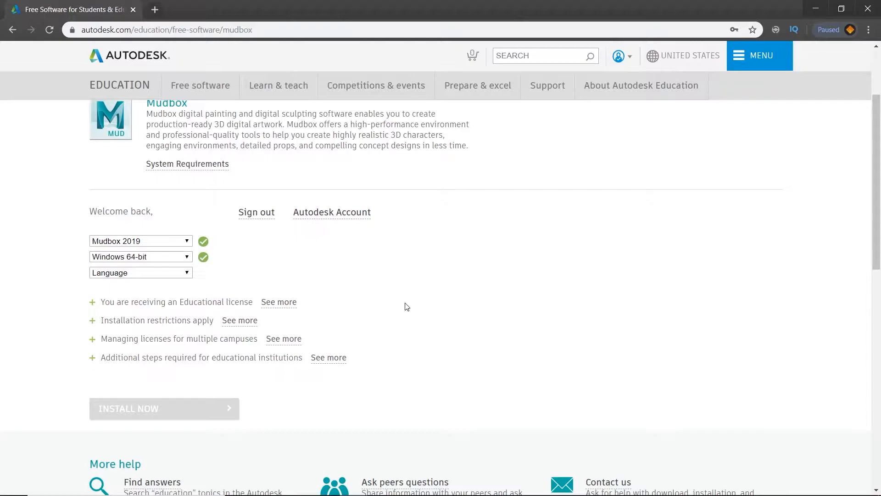
mouse_move(410, 308)
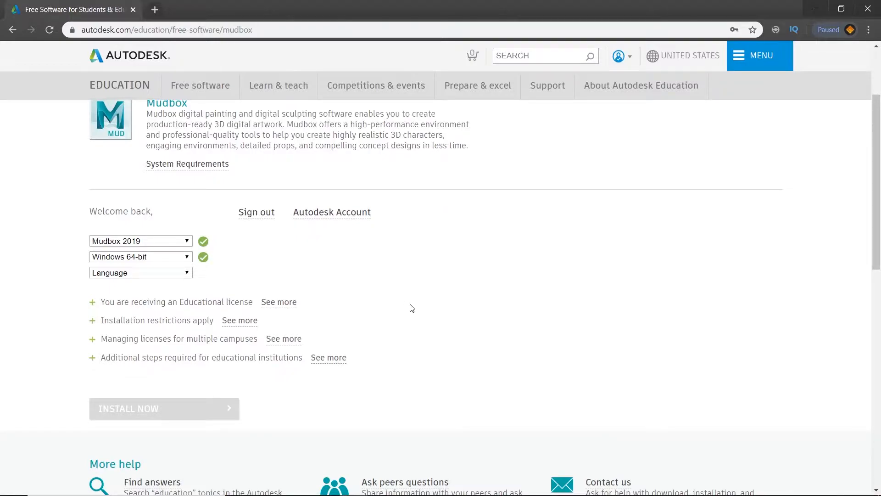
mouse_move(408, 306)
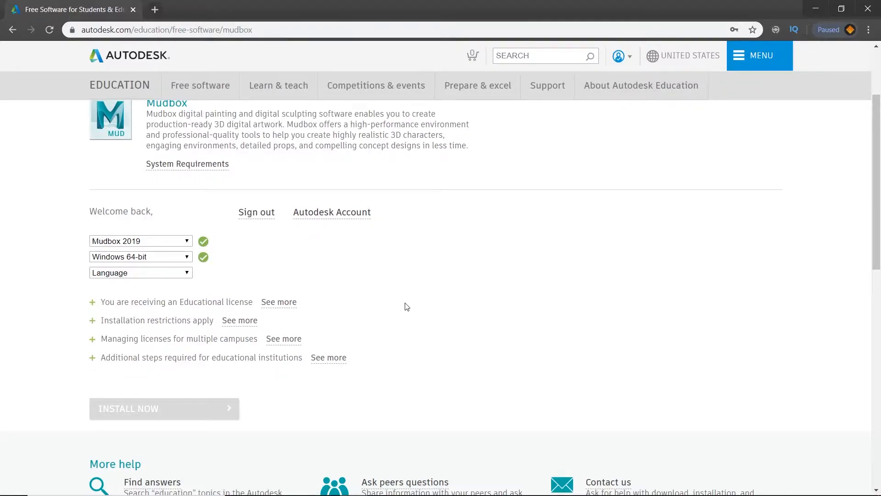
mouse_move(411, 308)
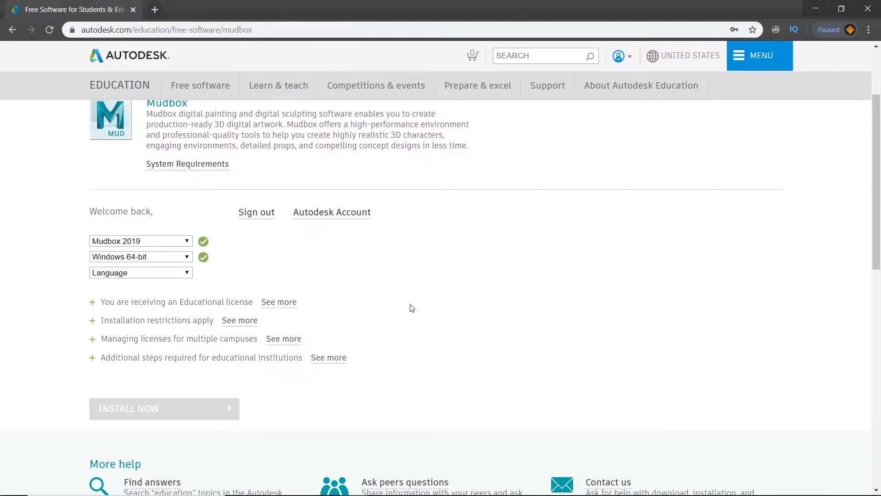
mouse_move(406, 307)
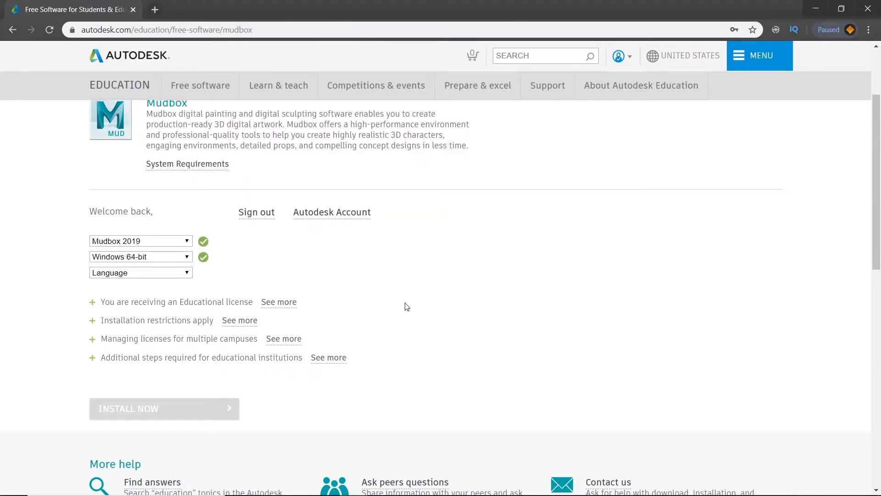